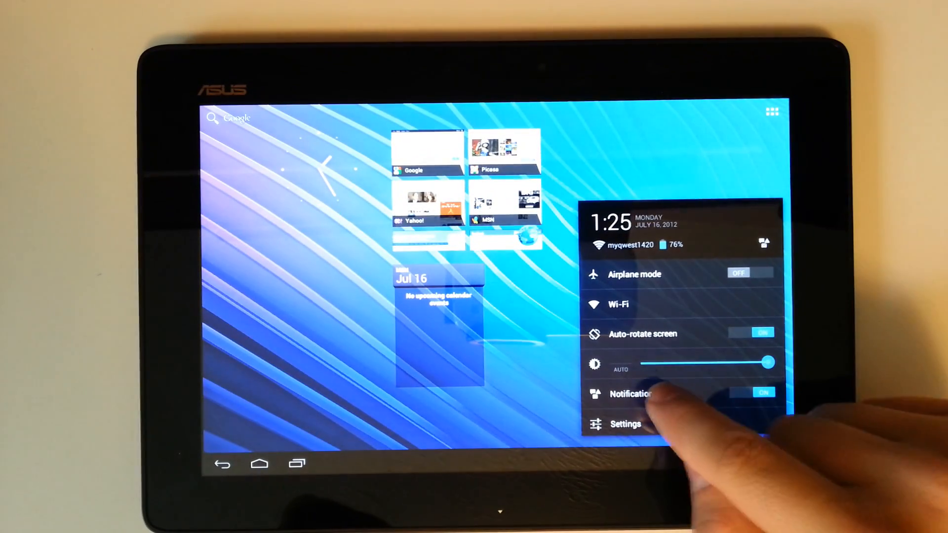
Step: Open Settings from the quick settings panel, landing on the Wi-Fi network list
click(626, 424)
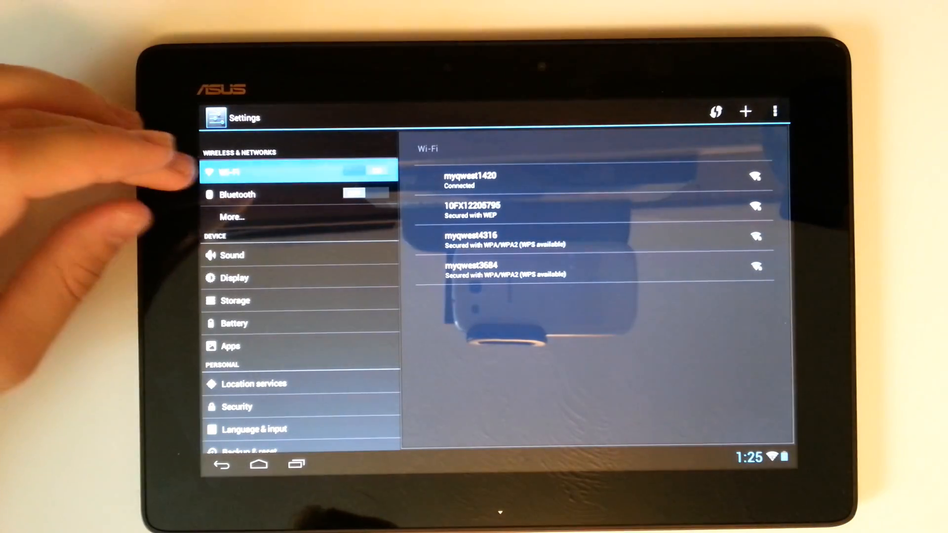
Step: View the Sound settings, then browse other Device categories toward Apps
click(232, 217)
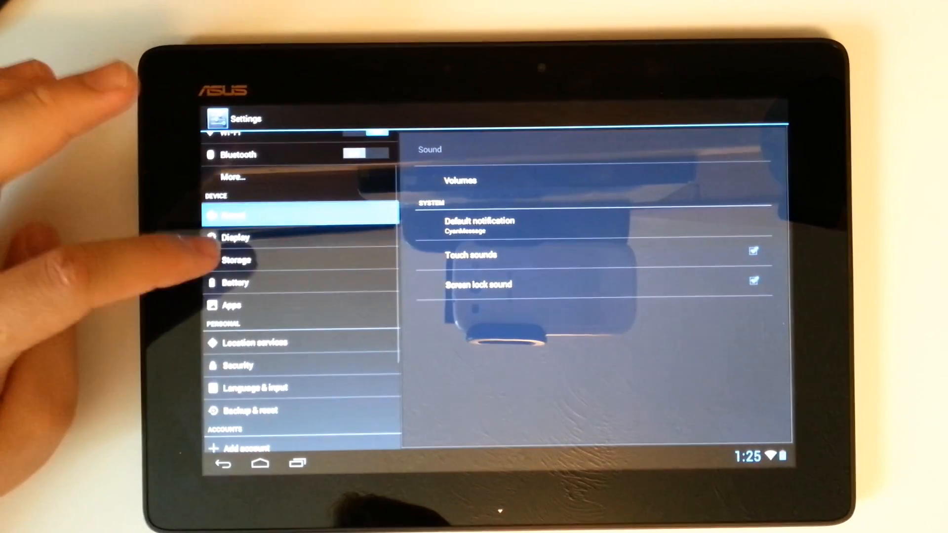
click(242, 261)
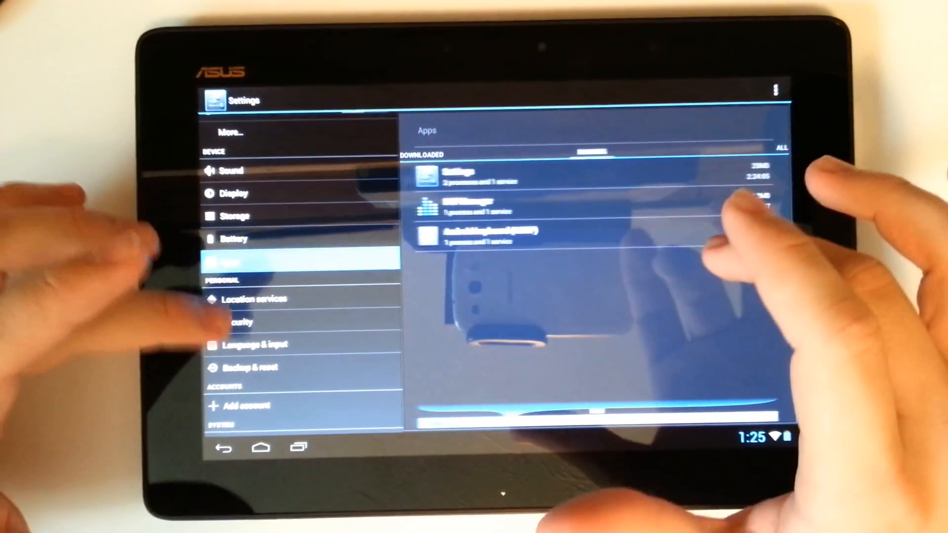
Step: Scroll down the Settings list toward Developer options
scroll(down, 3)
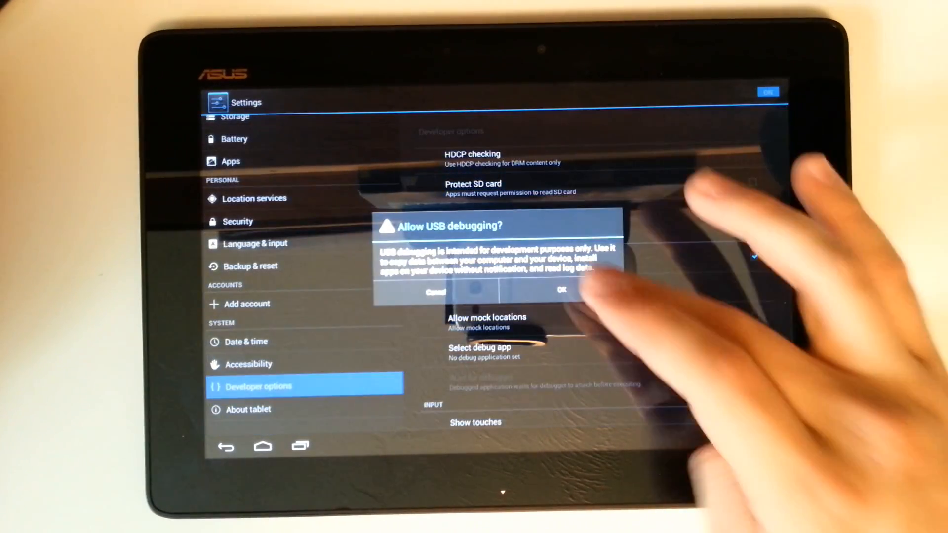
Step: Confirm Allow USB debugging and enable Force GPU rendering for 2D drawing
click(560, 292)
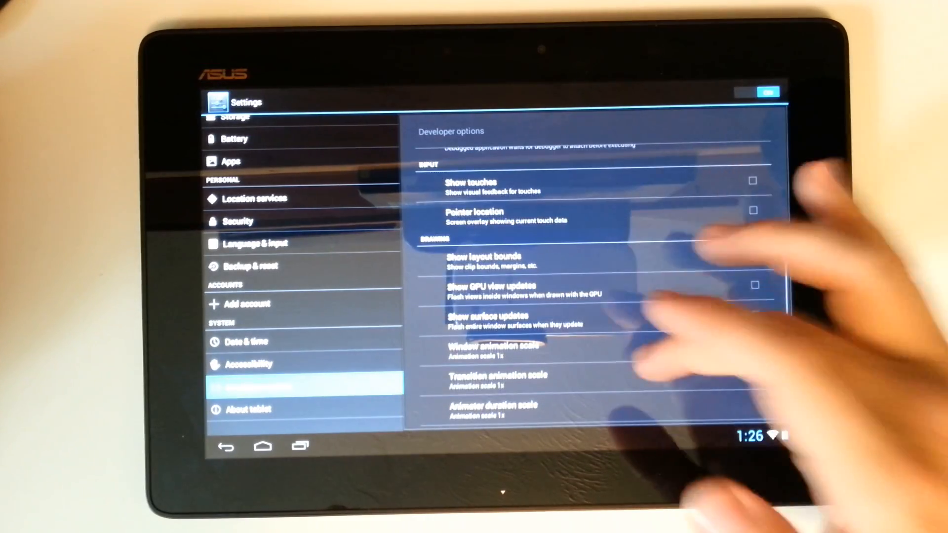
scroll(down, 3)
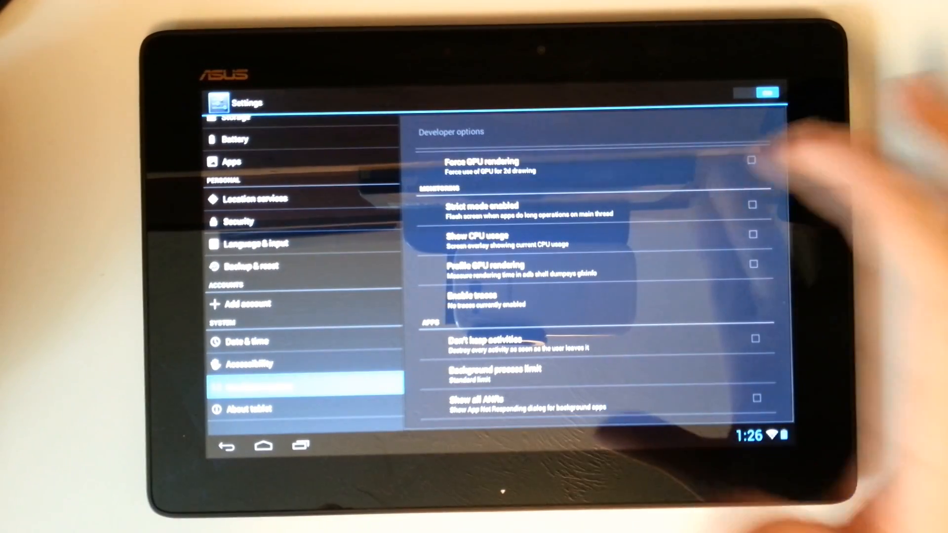
click(754, 161)
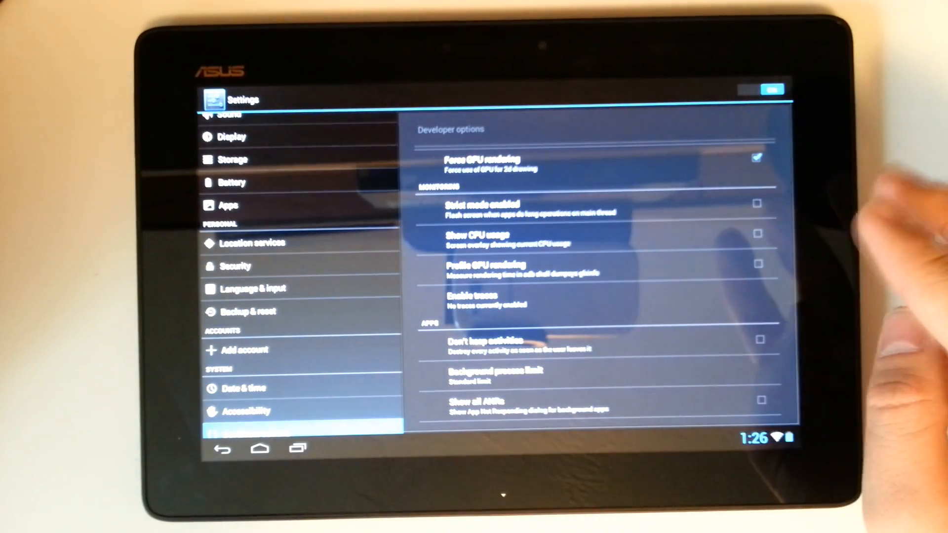
scroll(down, 3)
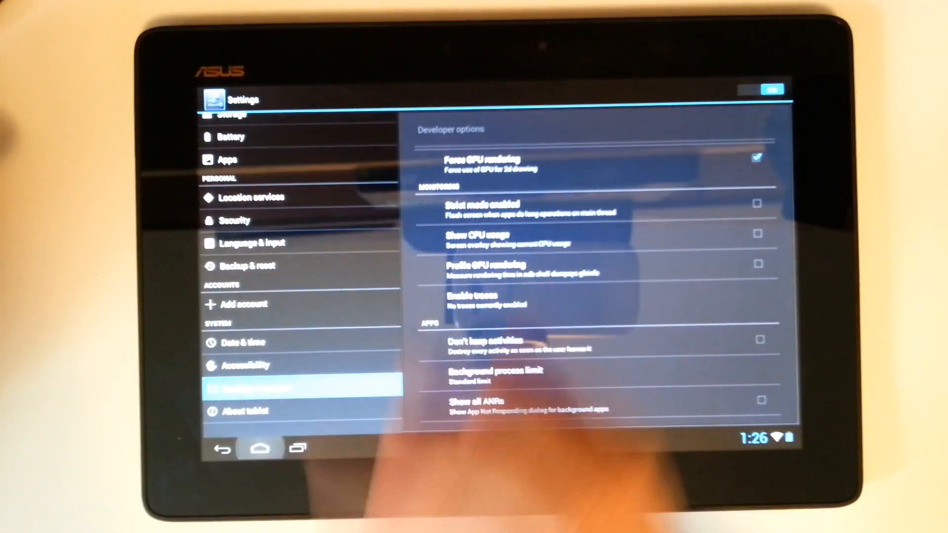
Step: Leave Settings and return to the home screen
click(260, 446)
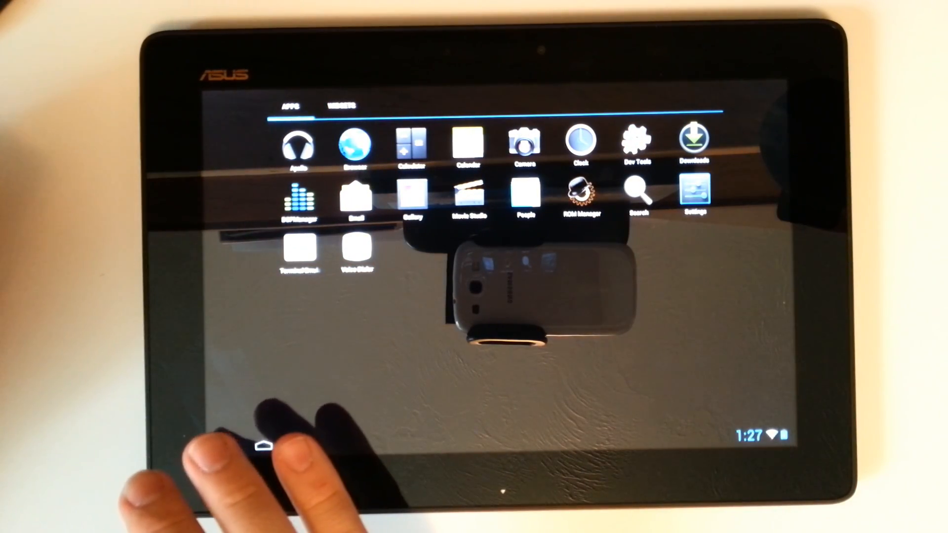
Step: Browse the Widgets tab and add the Power Control widget to the home screen
click(343, 107)
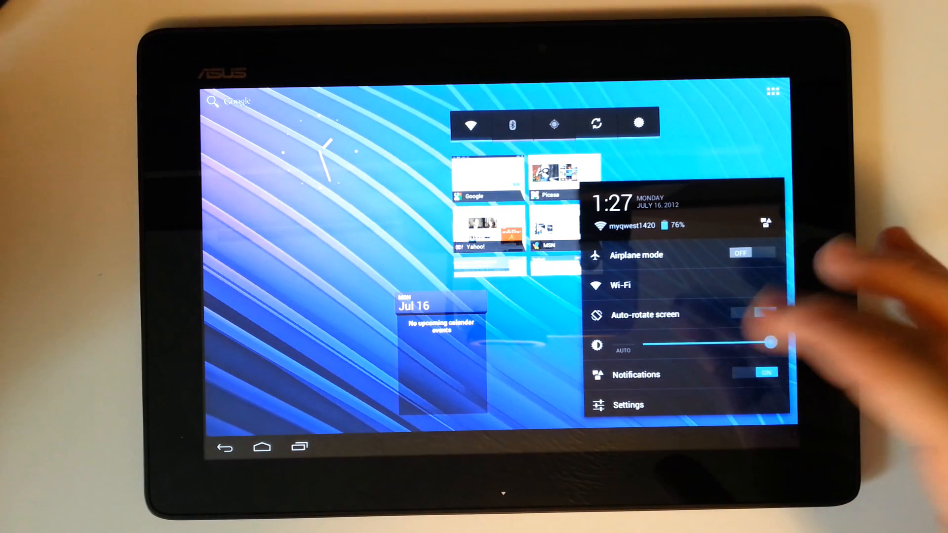
click(762, 314)
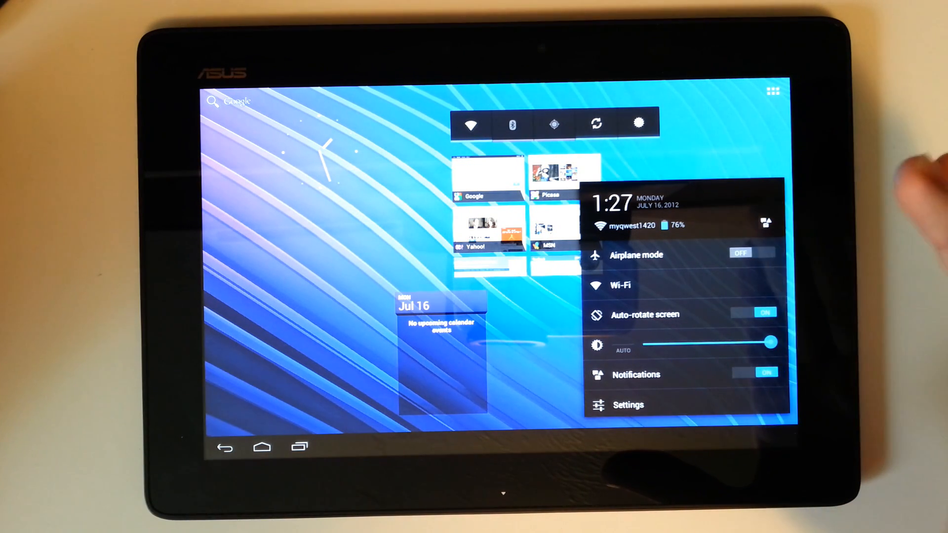